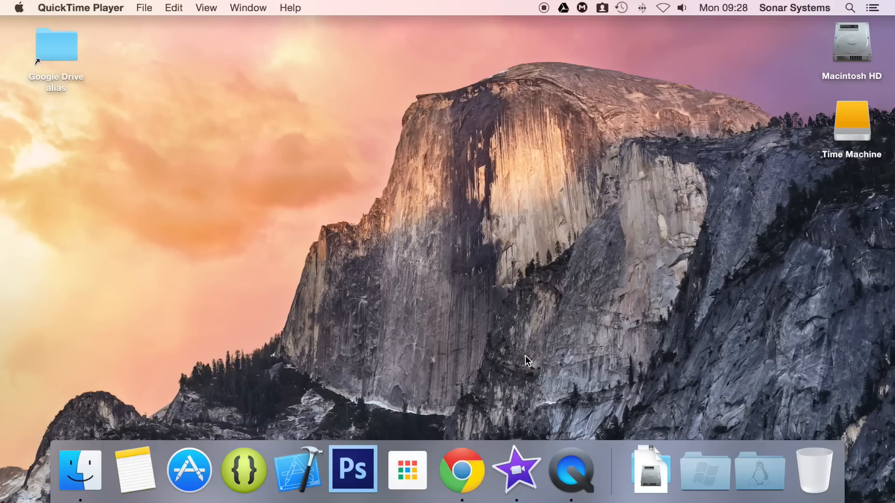
{"action": "mouse_move", "coordinate": [839, 15]}
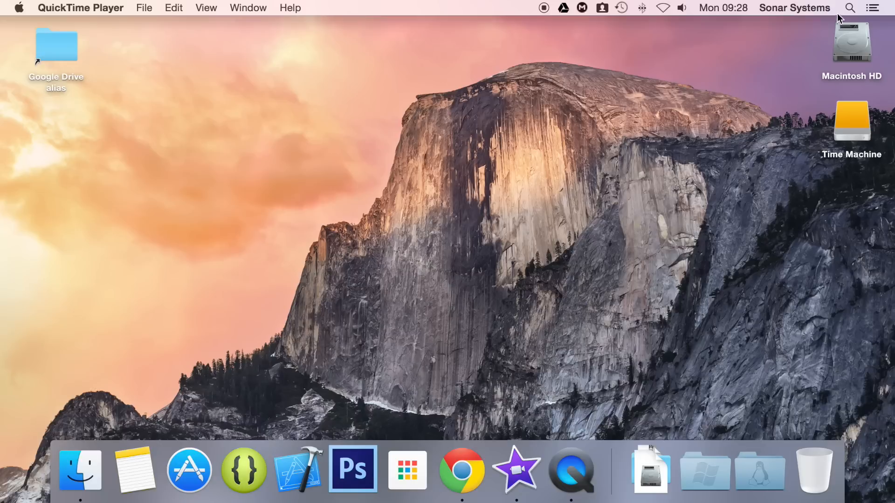
- Launch Cocos Code IDE from Spotlight by searching 'cocos Code IDE'
{"action": "type", "text": "cocos Code IDE"}
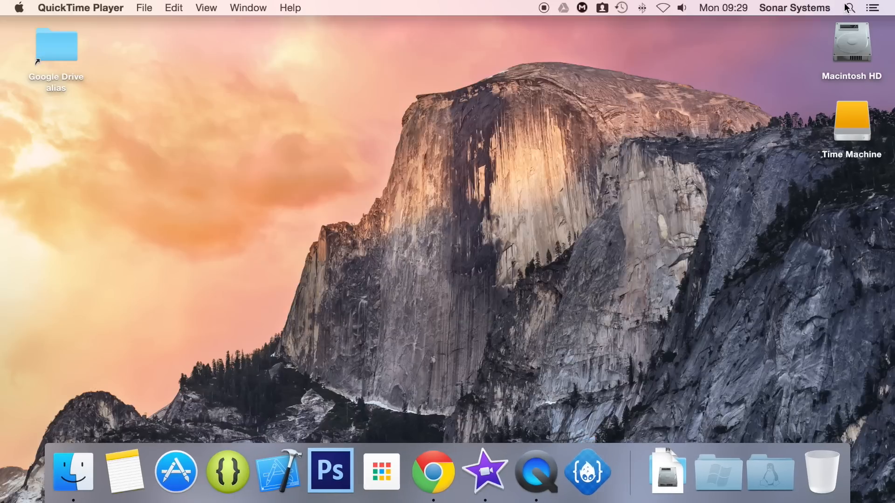
{"action": "left_click", "coordinate": [591, 472]}
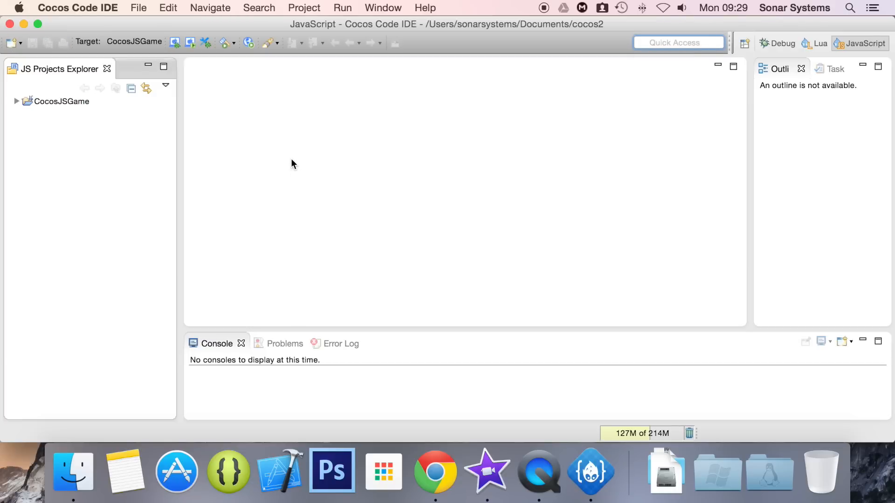
{"action": "mouse_move", "coordinate": [151, 189]}
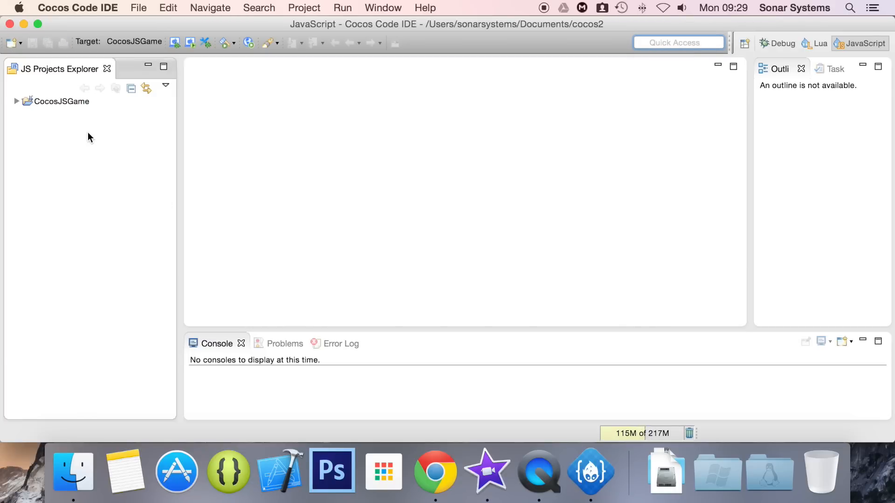
{"action": "left_click", "coordinate": [61, 100]}
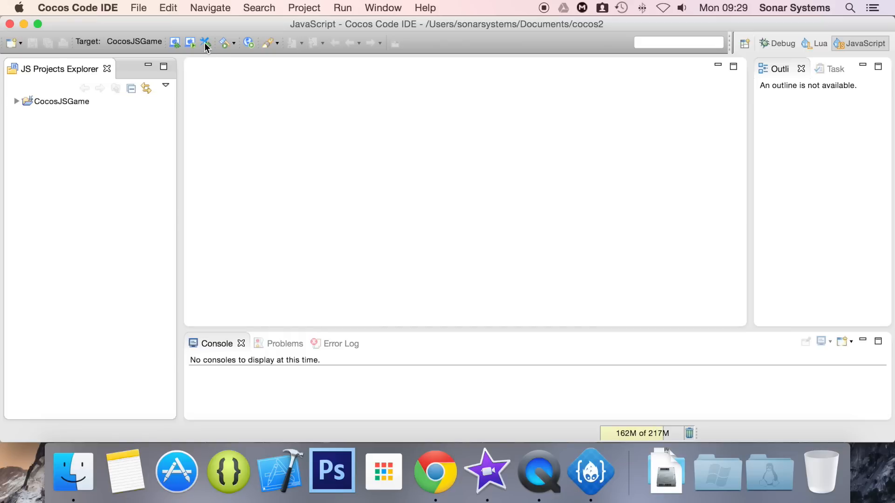
{"action": "left_click", "coordinate": [223, 43]}
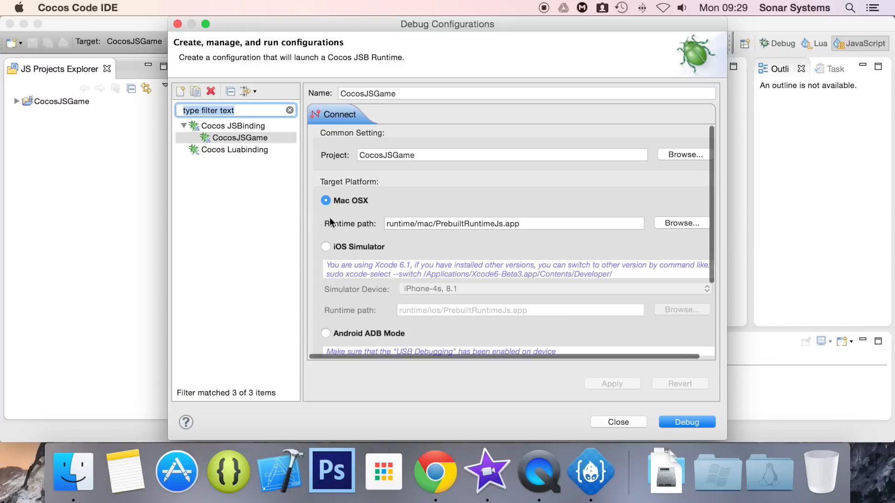
{"action": "left_click", "coordinate": [240, 138]}
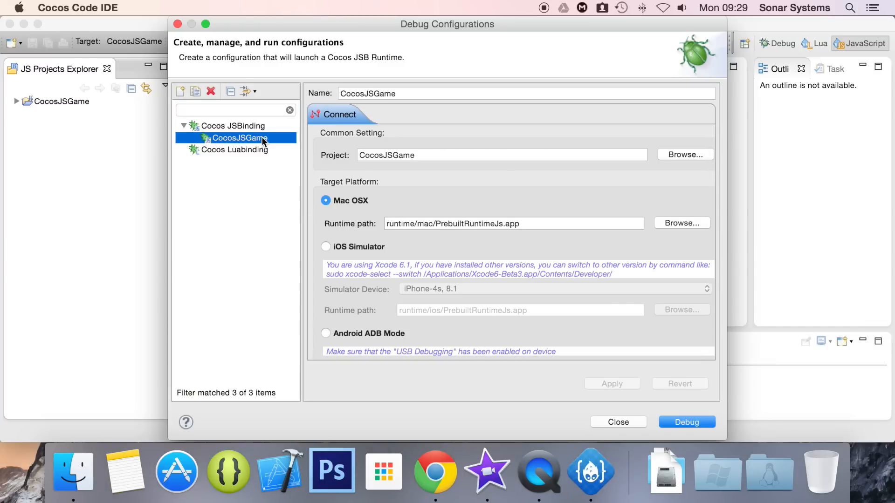
{"action": "mouse_move", "coordinate": [416, 209]}
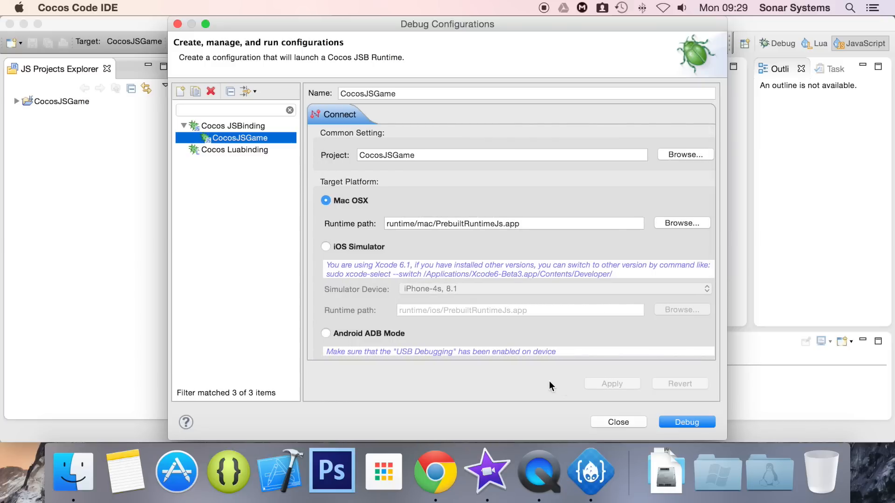
{"action": "mouse_move", "coordinate": [393, 283]}
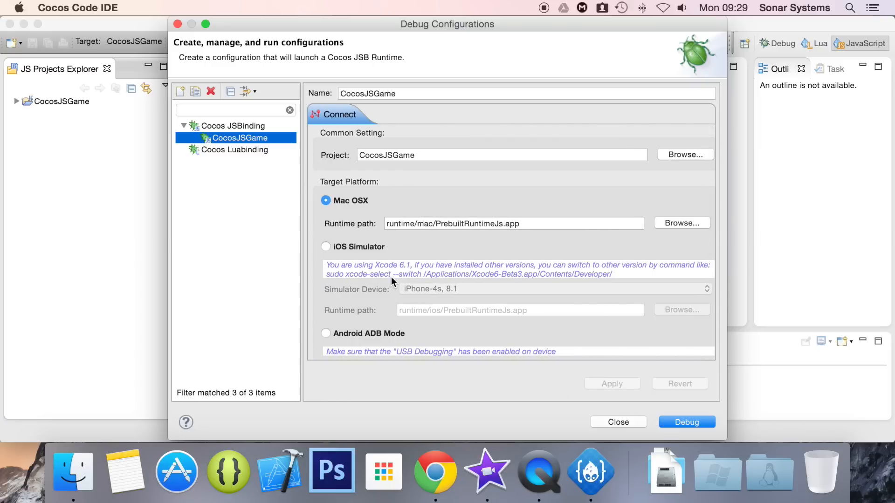
{"action": "mouse_move", "coordinate": [360, 254]}
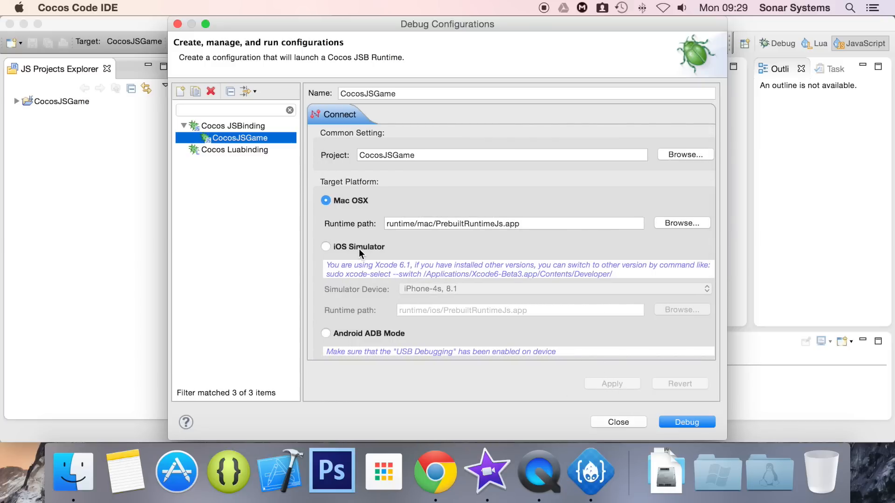
{"action": "left_click", "coordinate": [326, 246]}
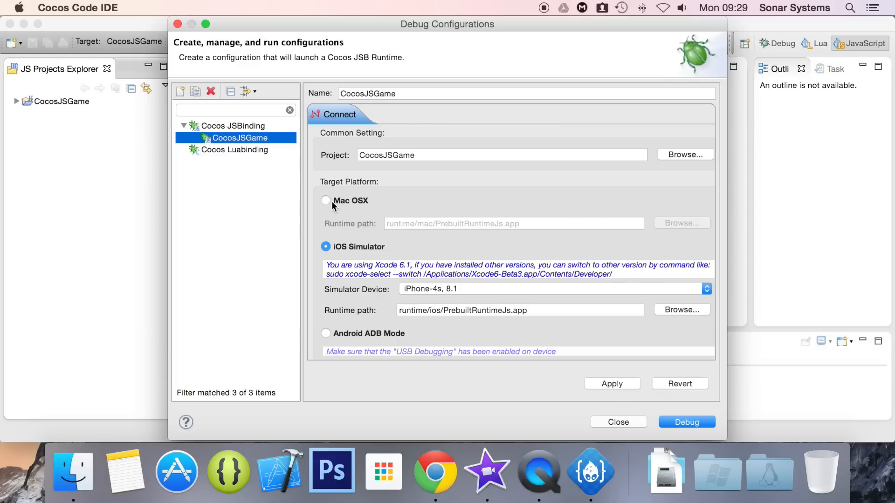
{"action": "left_click", "coordinate": [326, 200]}
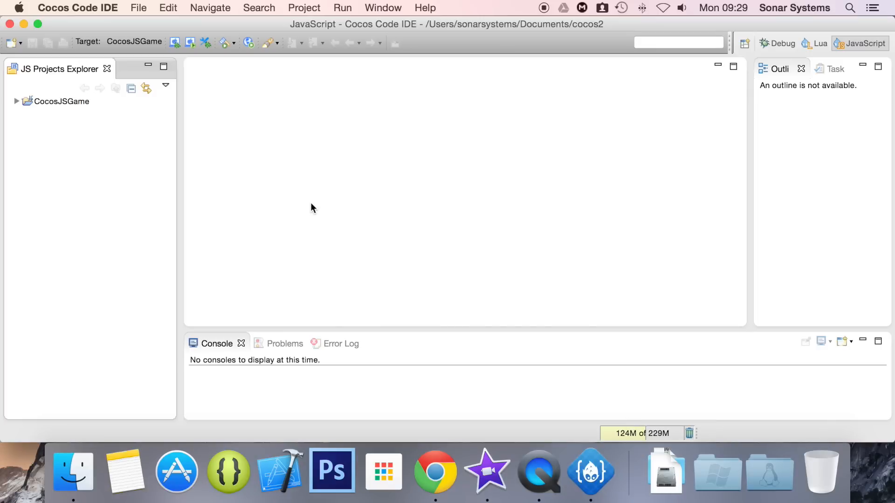
{"action": "mouse_move", "coordinate": [208, 91]}
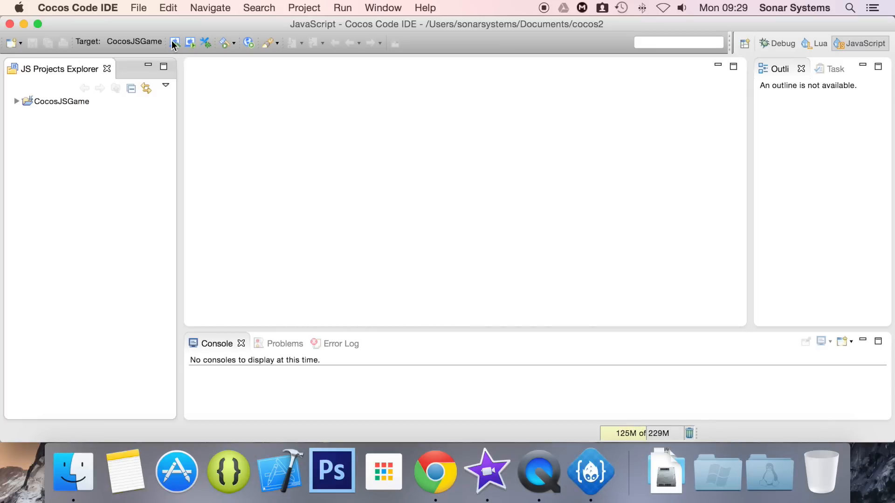
{"action": "mouse_move", "coordinate": [174, 43]}
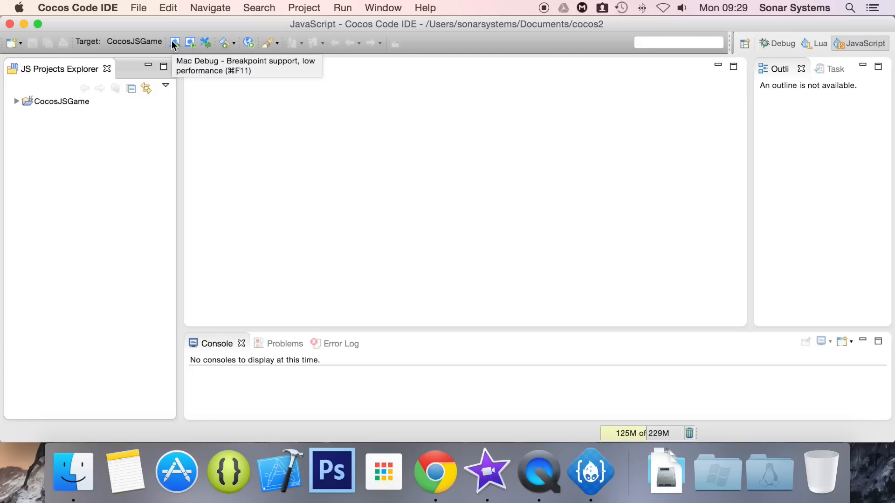
{"action": "mouse_move", "coordinate": [190, 43]}
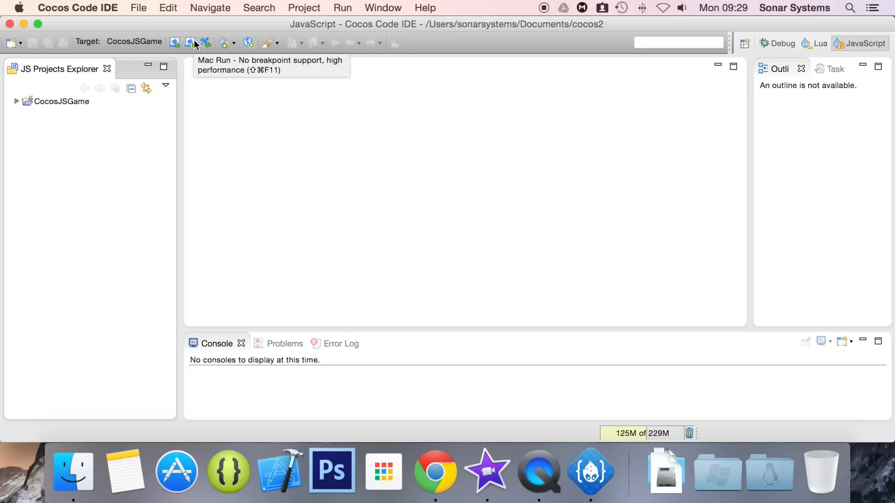
{"action": "mouse_move", "coordinate": [175, 43]}
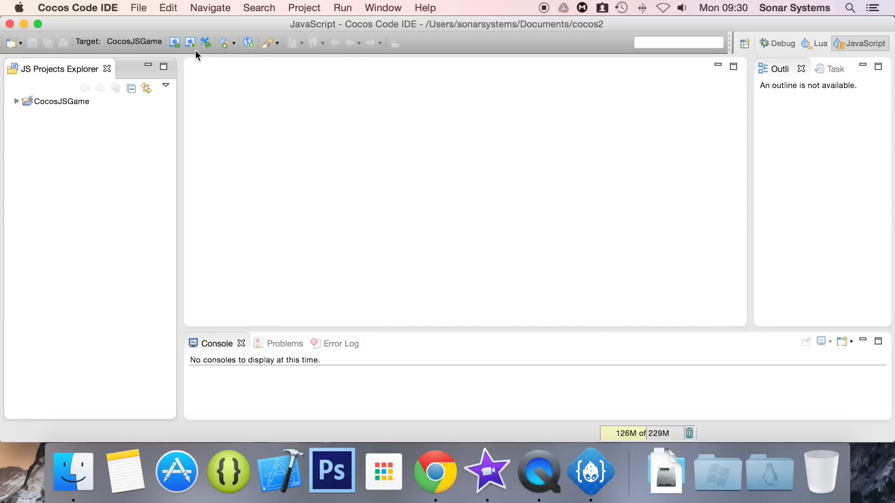
{"action": "mouse_move", "coordinate": [177, 57]}
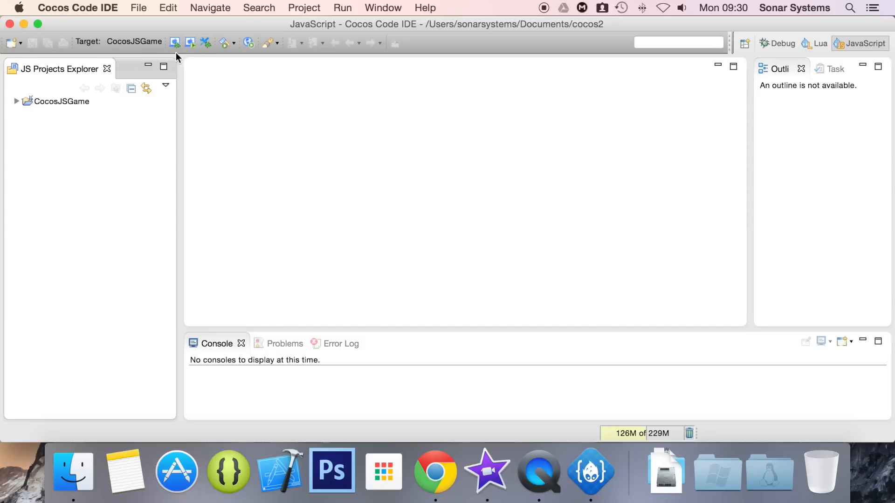
- Expand the CocosJSGame node to list its res, script and src folders
{"action": "left_click", "coordinate": [17, 101]}
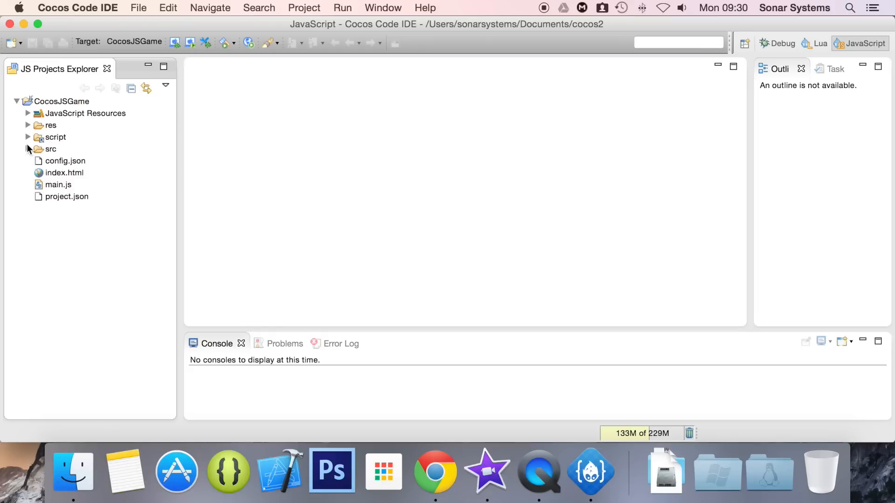
- Open src/app.js in the editor and add a breakpoint from its left ruler
{"action": "left_click", "coordinate": [27, 149]}
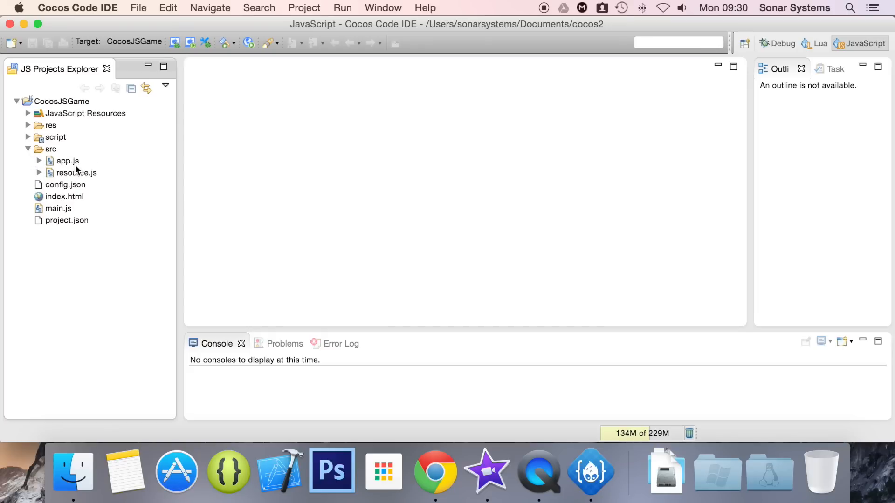
{"action": "double_click", "coordinate": [67, 160]}
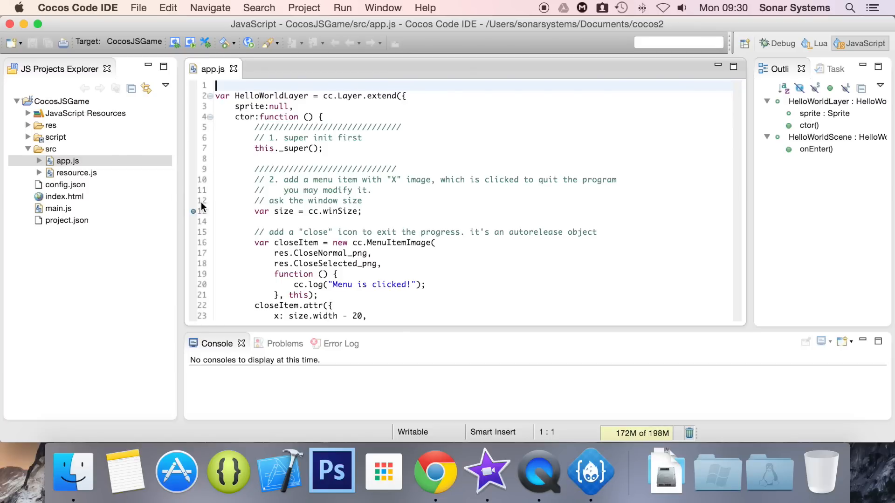
{"action": "right_click", "coordinate": [202, 205]}
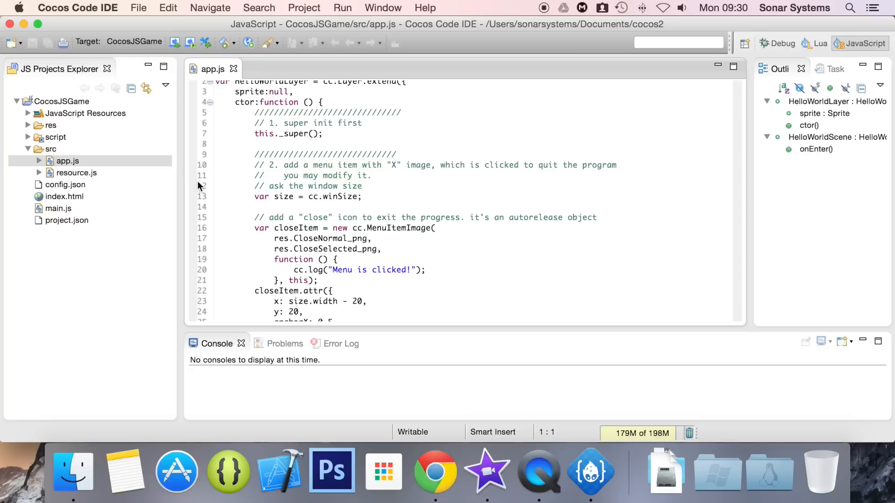
{"action": "mouse_move", "coordinate": [193, 231]}
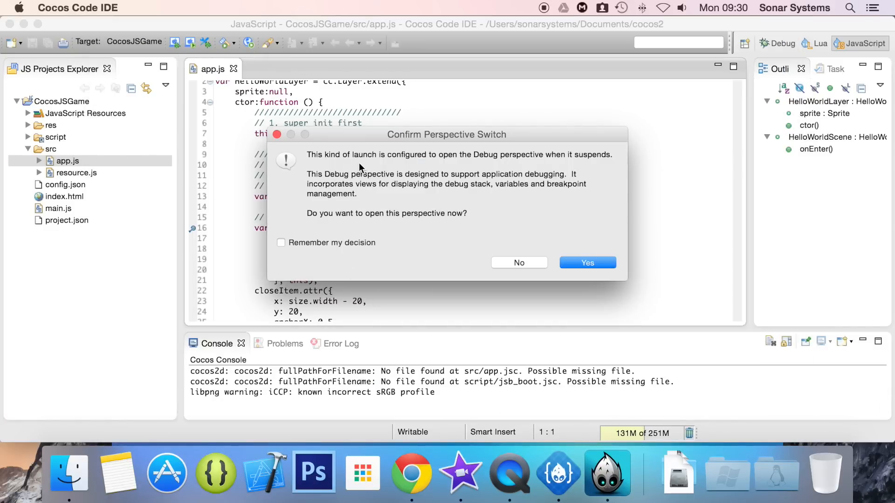
{"action": "mouse_move", "coordinate": [462, 239]}
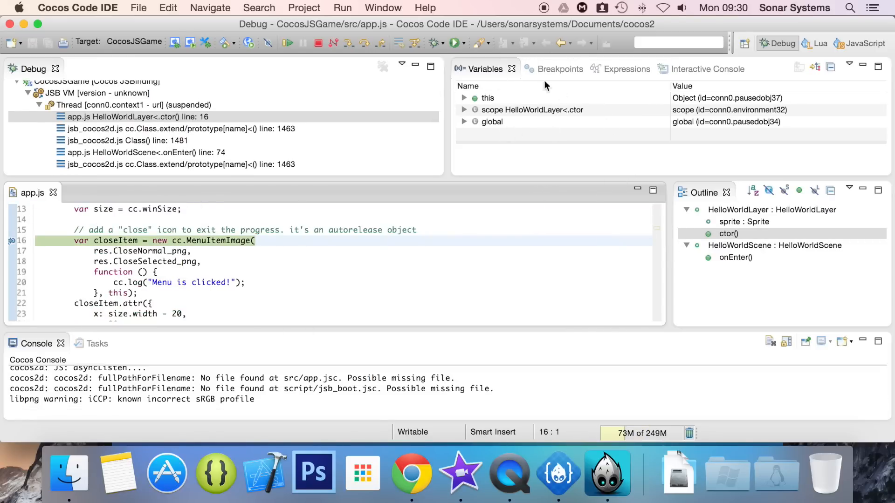
- Inspect Expressions and Variables at the line-16 breakpoint, then resume the game
{"action": "left_click", "coordinate": [613, 69]}
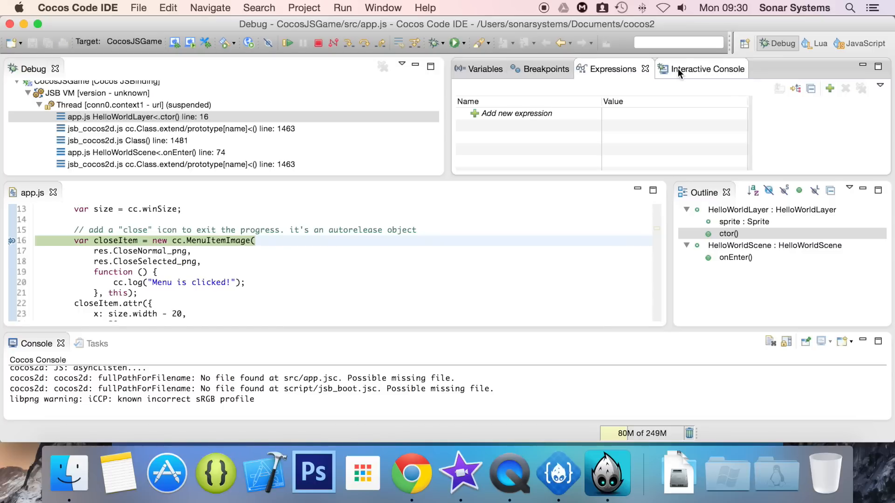
{"action": "left_click", "coordinate": [484, 68]}
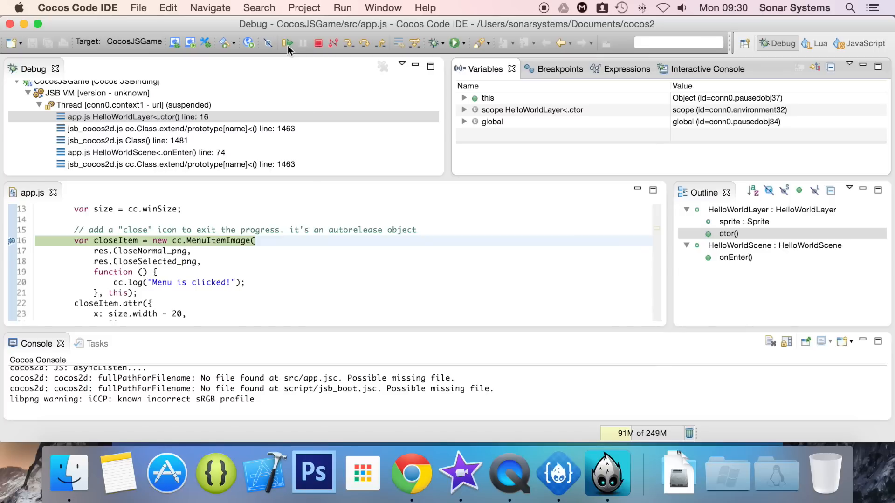
{"action": "mouse_move", "coordinate": [289, 42]}
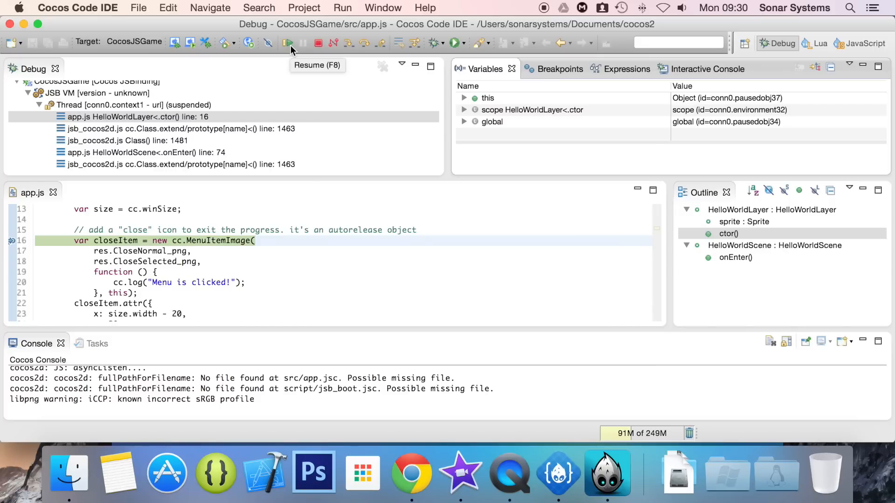
{"action": "left_click", "coordinate": [289, 43]}
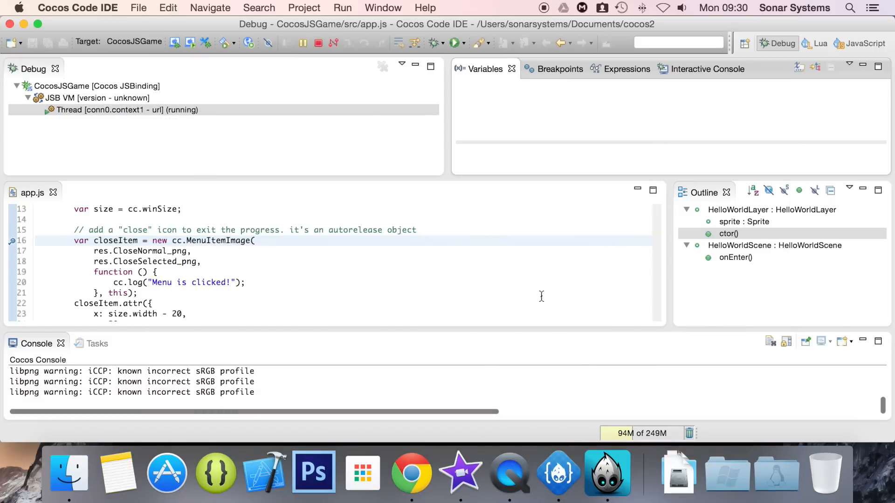
{"action": "left_click", "coordinate": [455, 43]}
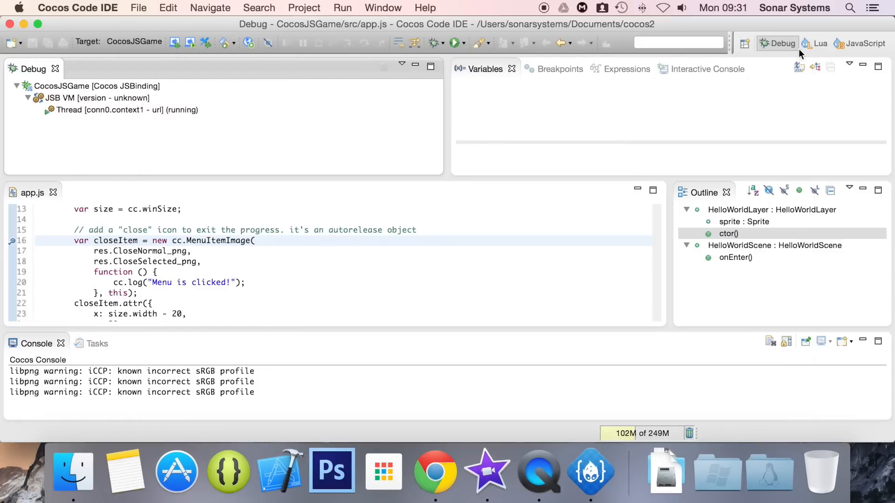
- Switch back to the JavaScript perspective with app.js and its breakpoint visible
{"action": "left_click", "coordinate": [860, 43]}
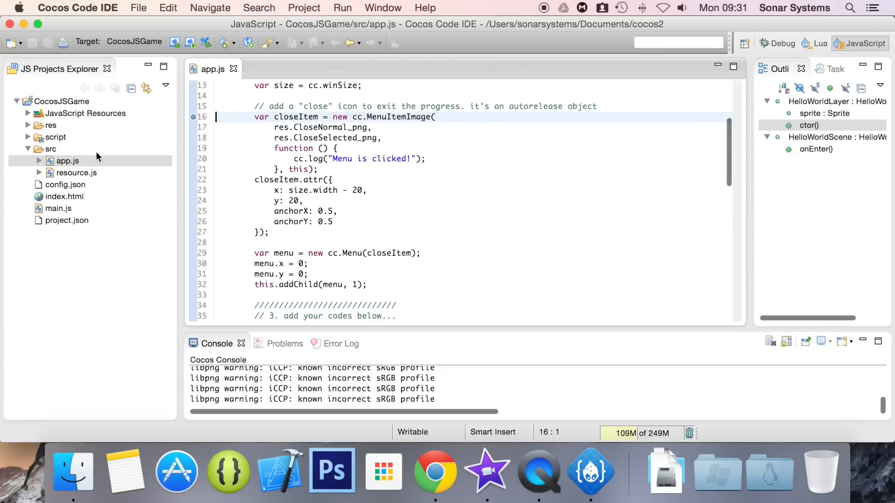
{"action": "mouse_move", "coordinate": [190, 42]}
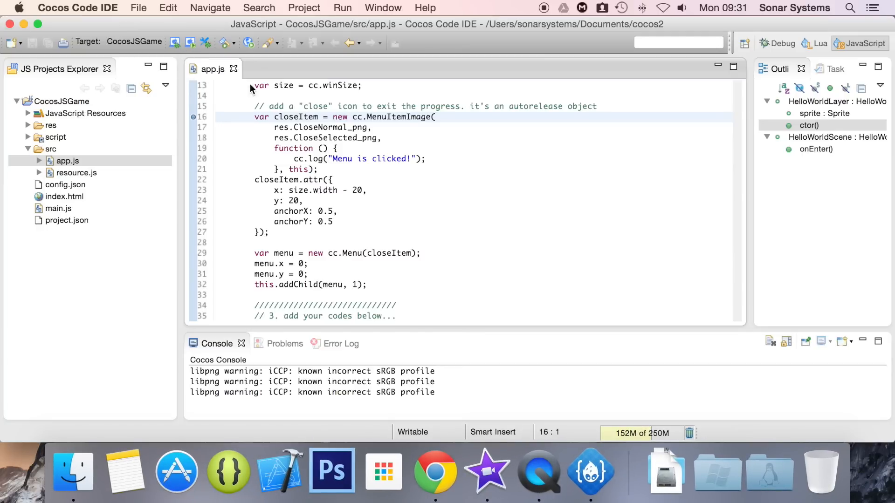
{"action": "mouse_move", "coordinate": [340, 170]}
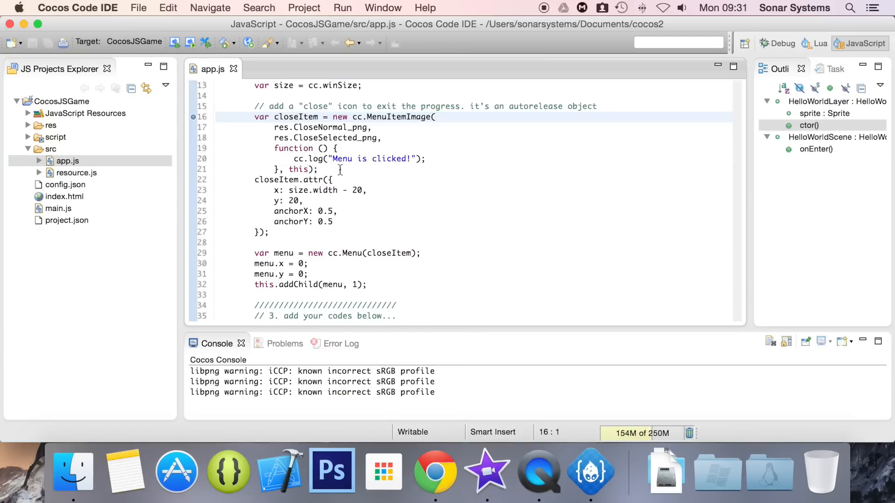